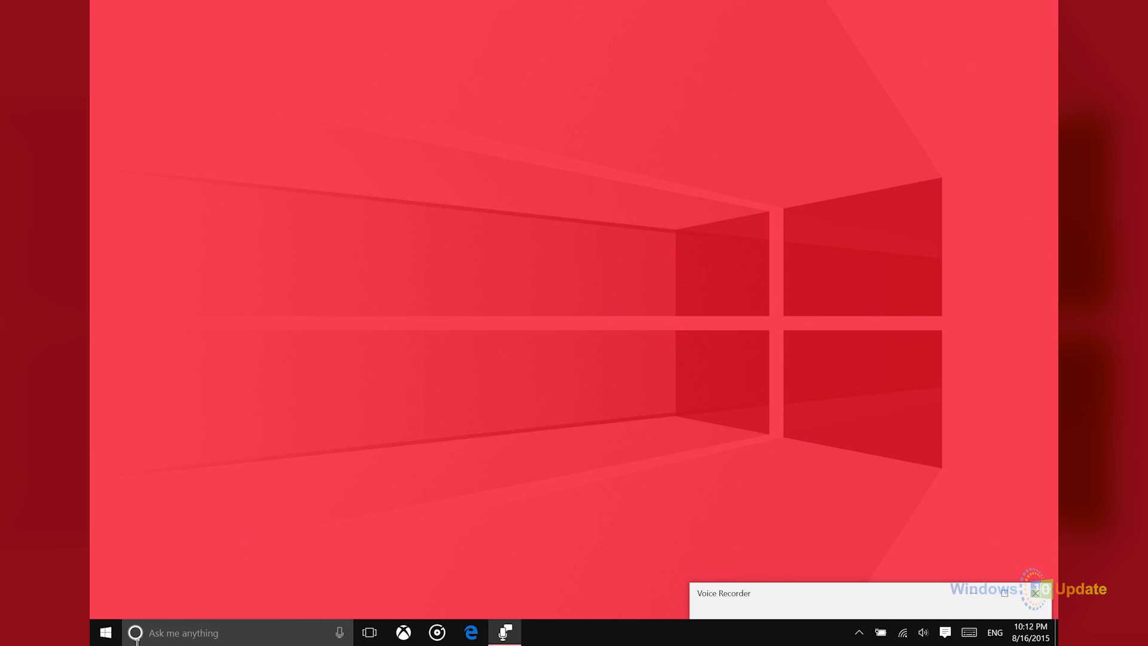
Open Settings from the Start menu and go to System > Display.
left_click(104, 632)
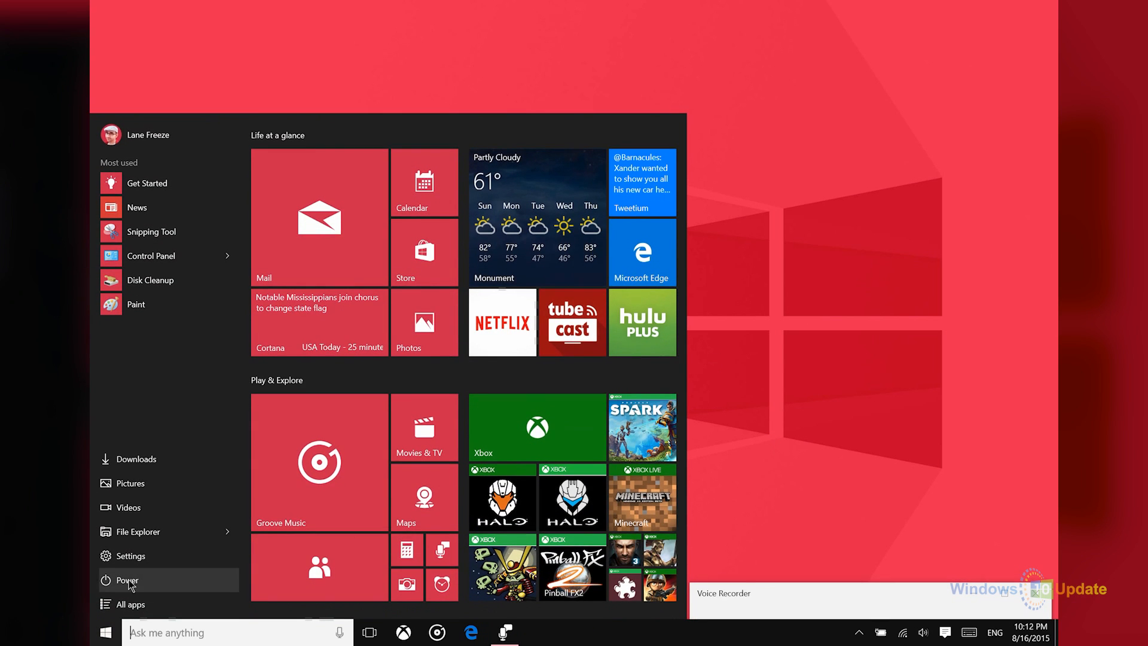
mouse_move(144, 561)
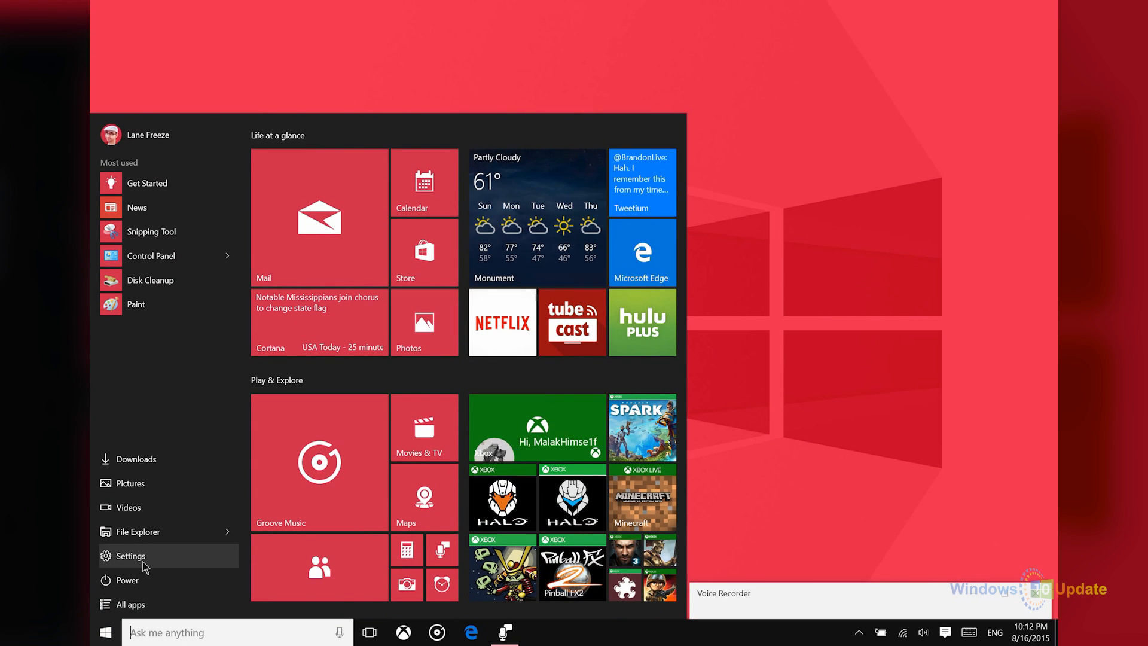
left_click(130, 555)
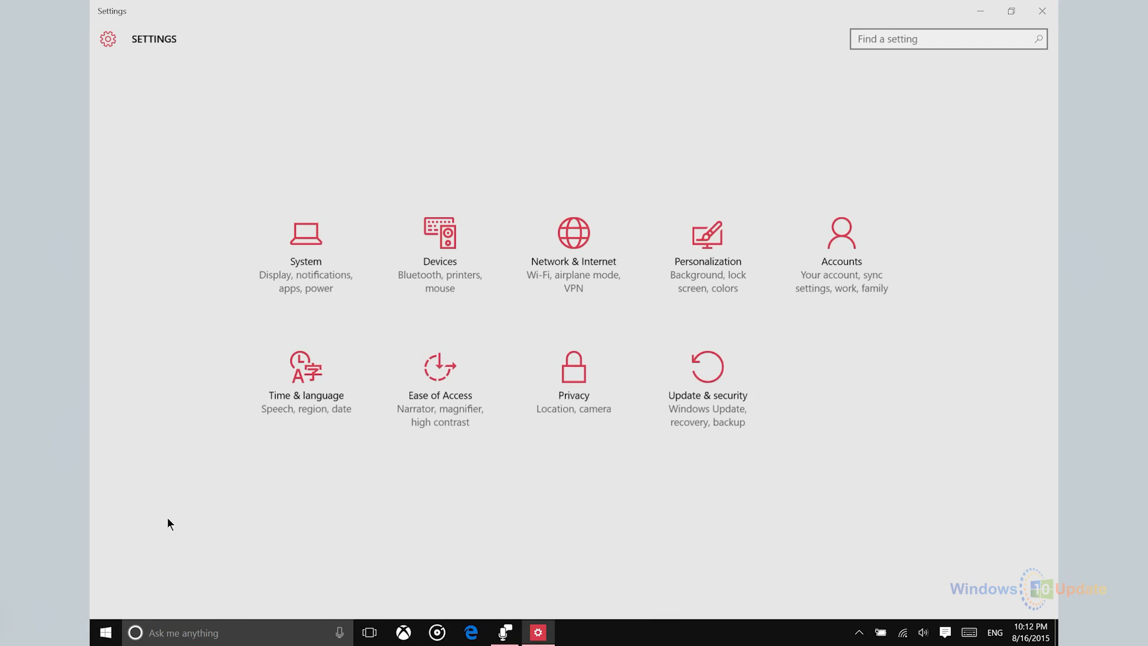
mouse_move(304, 254)
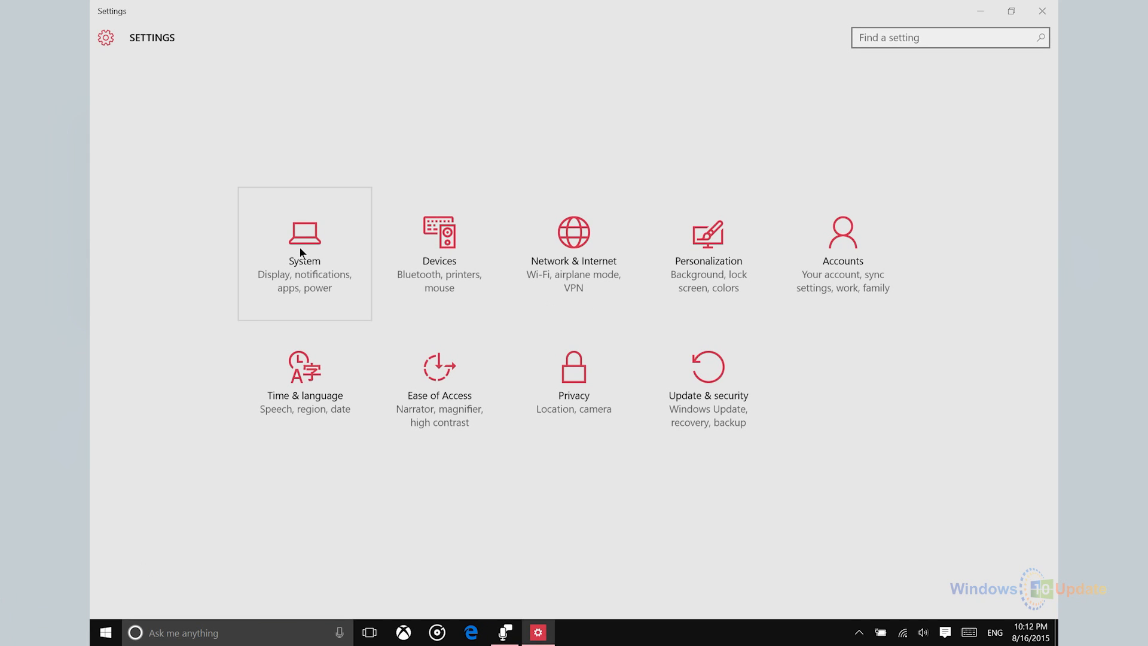
left_click(303, 252)
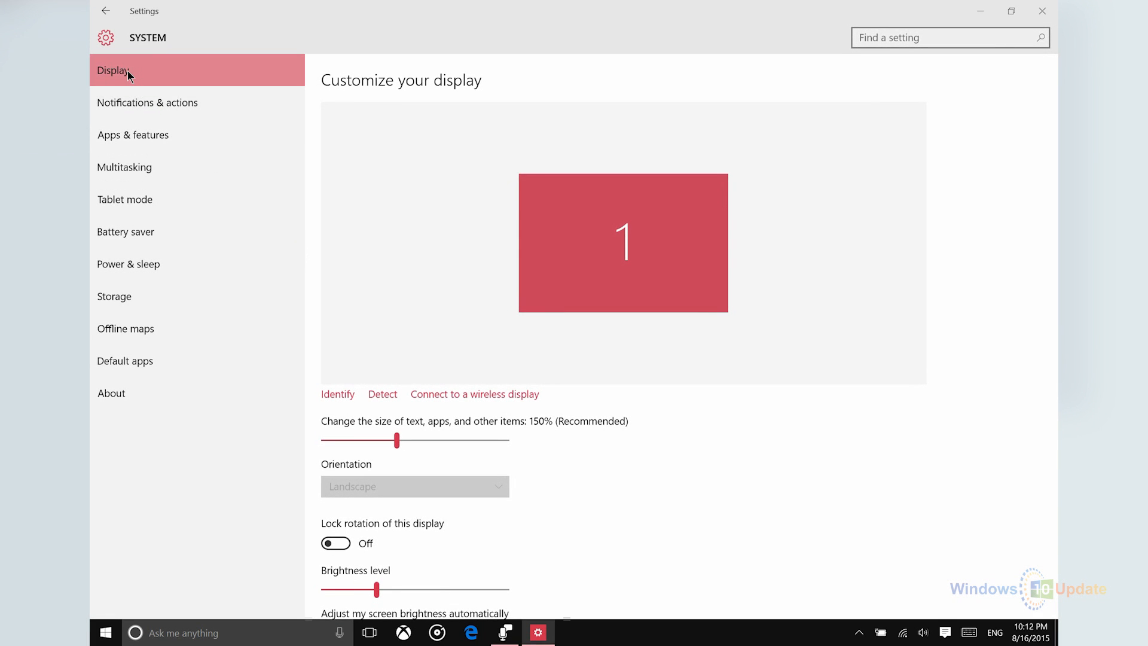
scroll("down", 3)
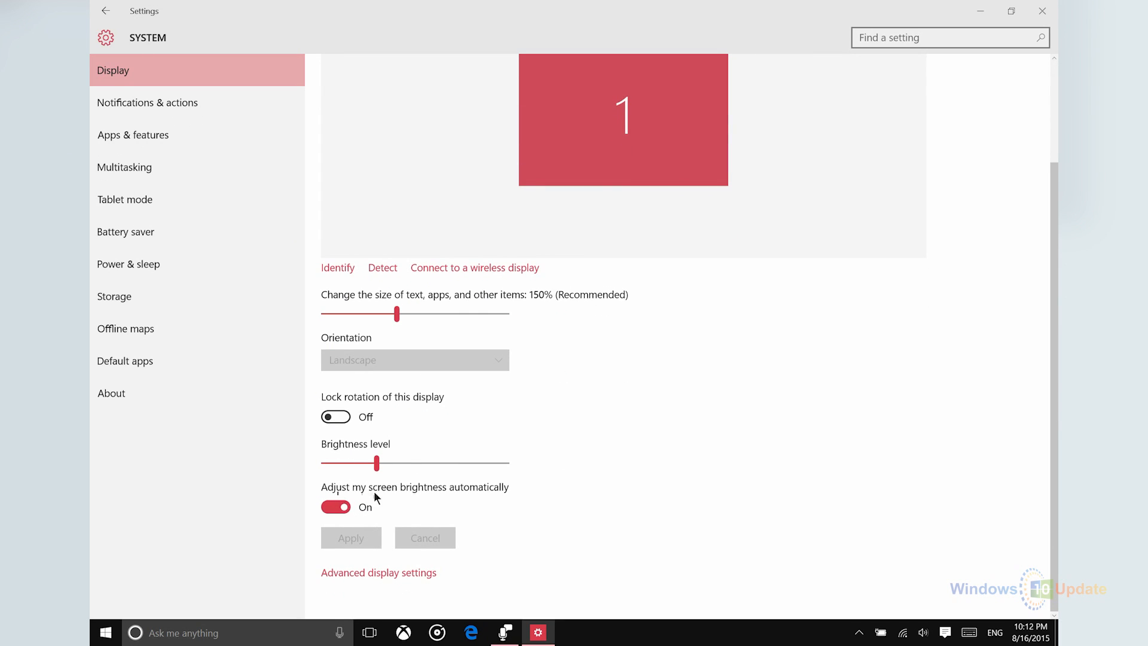
mouse_move(490, 499)
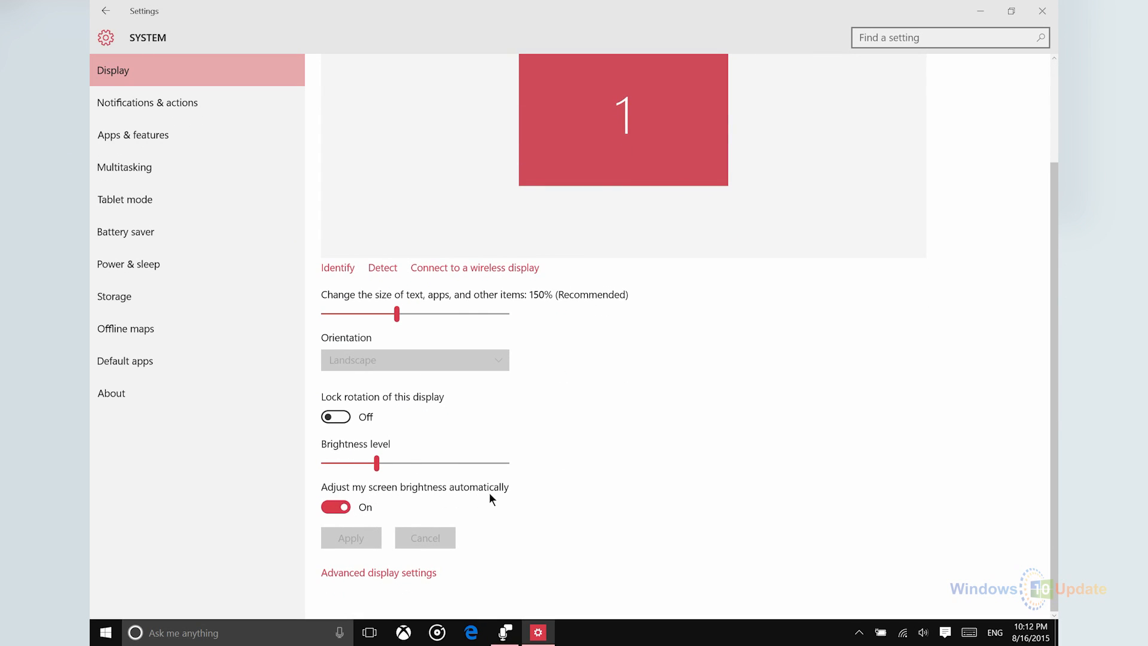
mouse_move(493, 498)
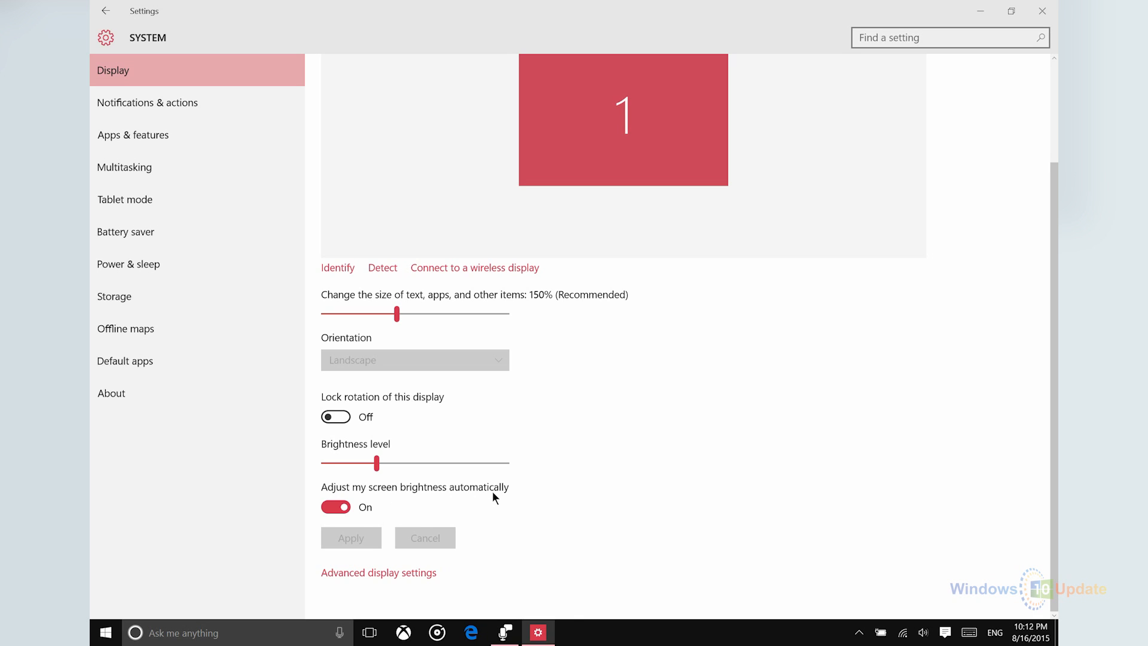
mouse_move(503, 489)
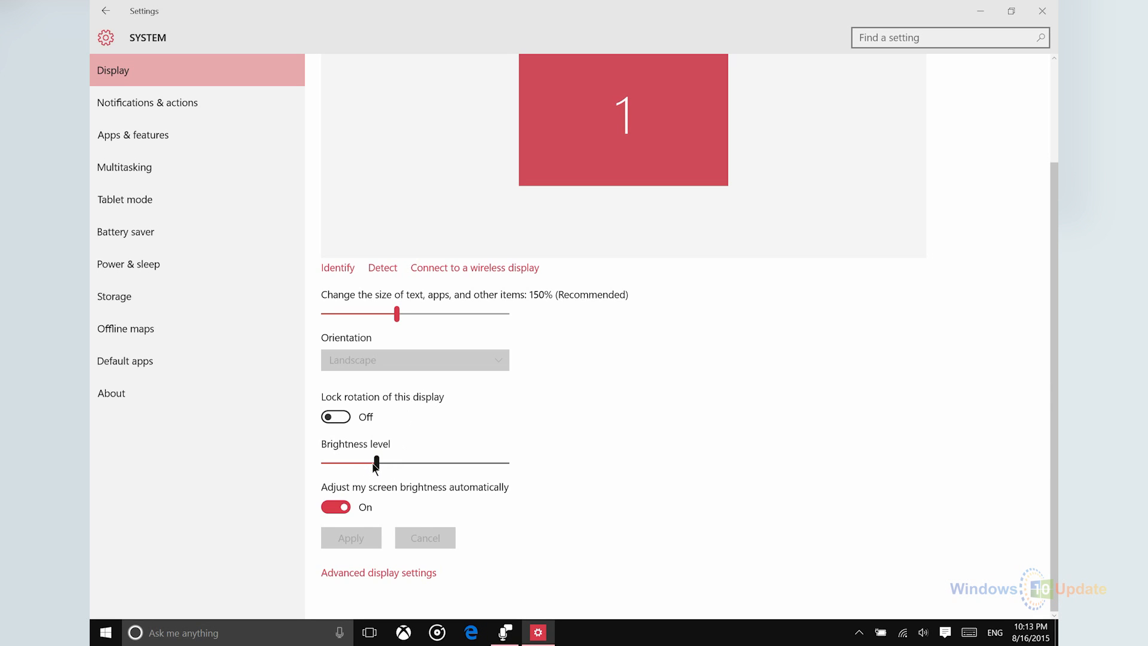
mouse_move(375, 473)
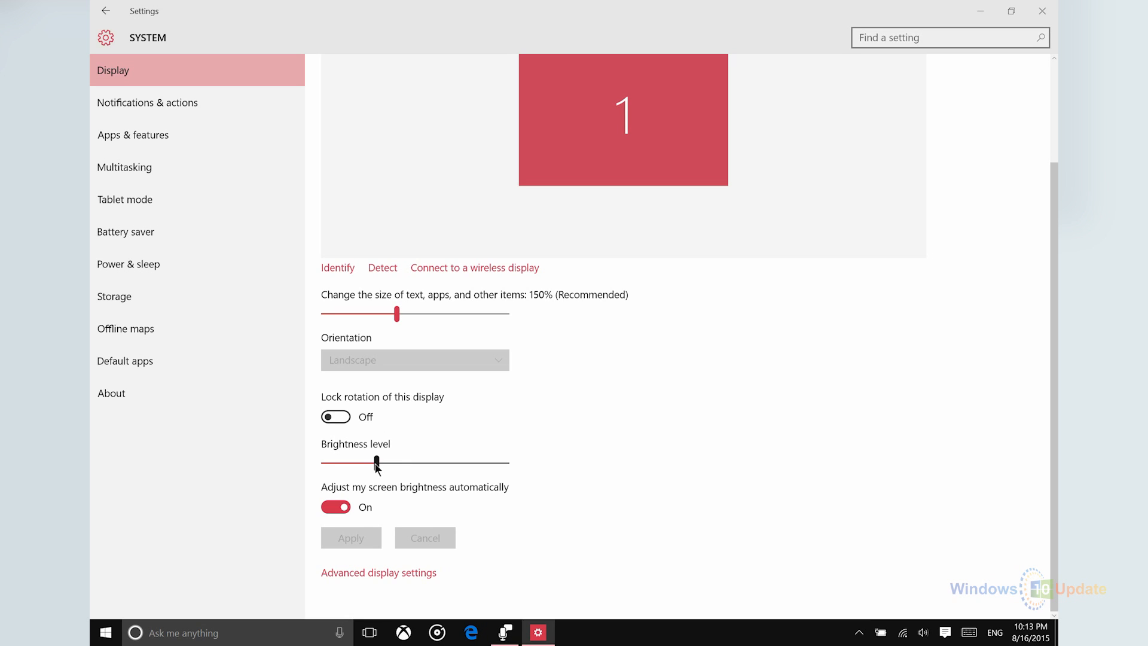
Push the Brightness level slider to maximum, leaving automatic brightness on.
left_click(335, 506)
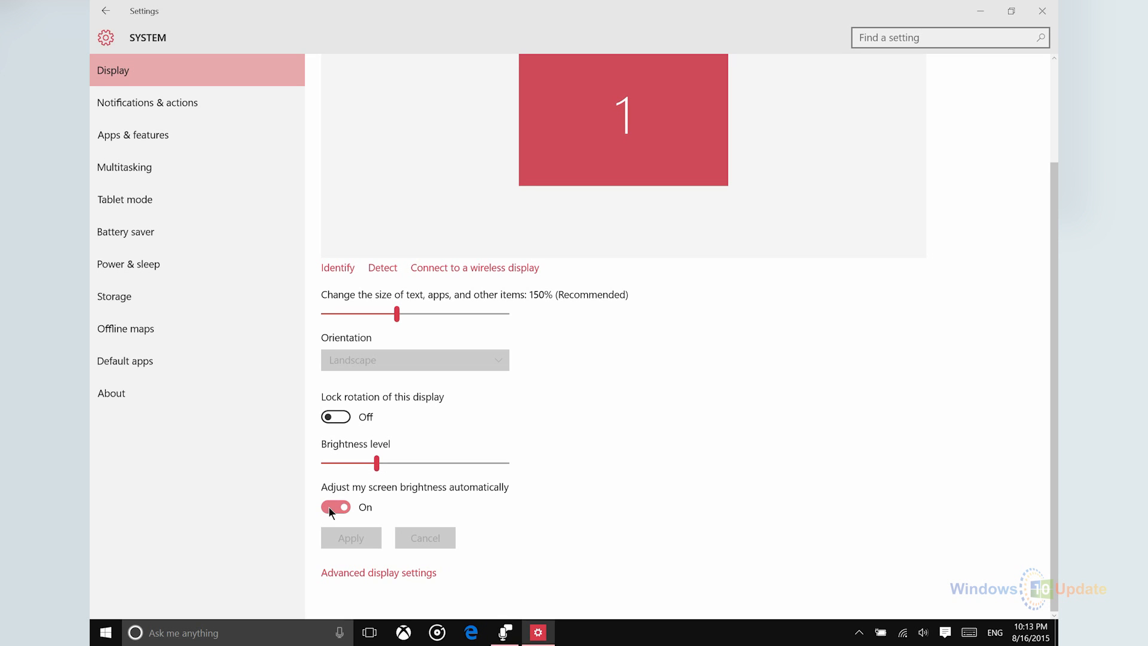
left_click_drag(377, 462, 498, 462)
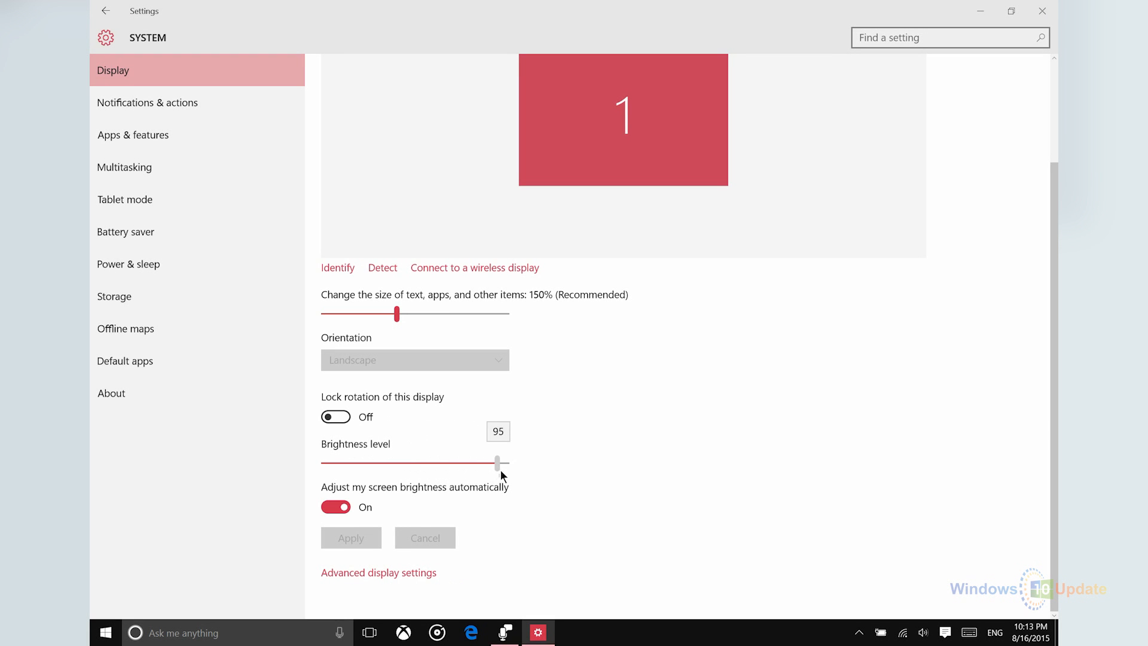
left_click_drag(498, 463, 505, 463)
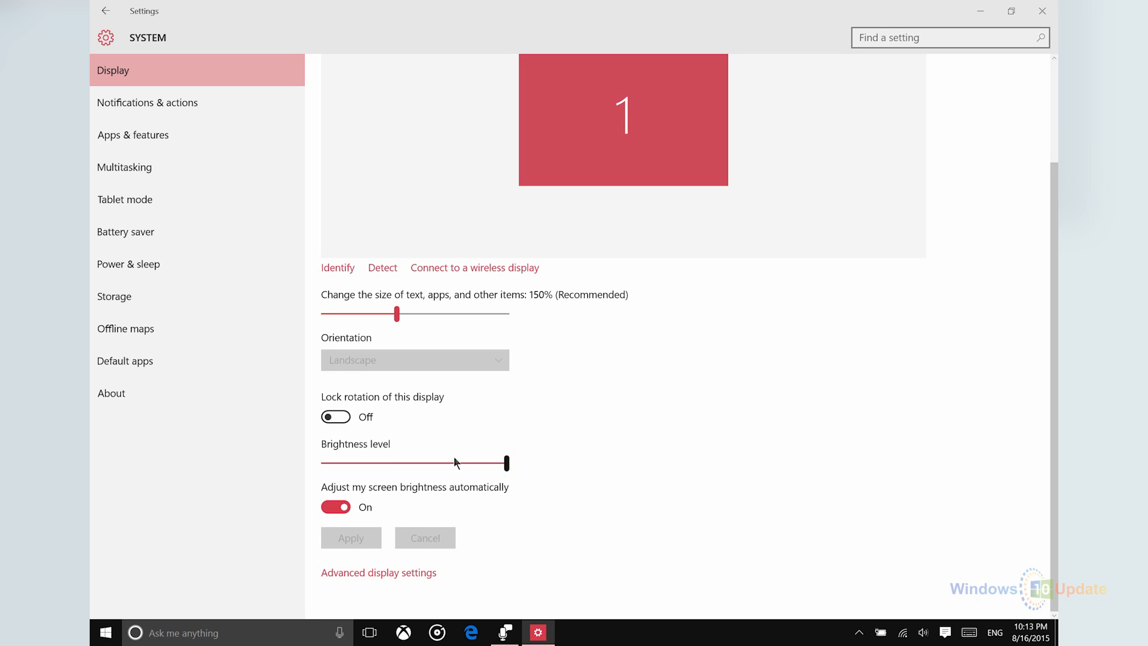
left_click_drag(456, 462, 505, 462)
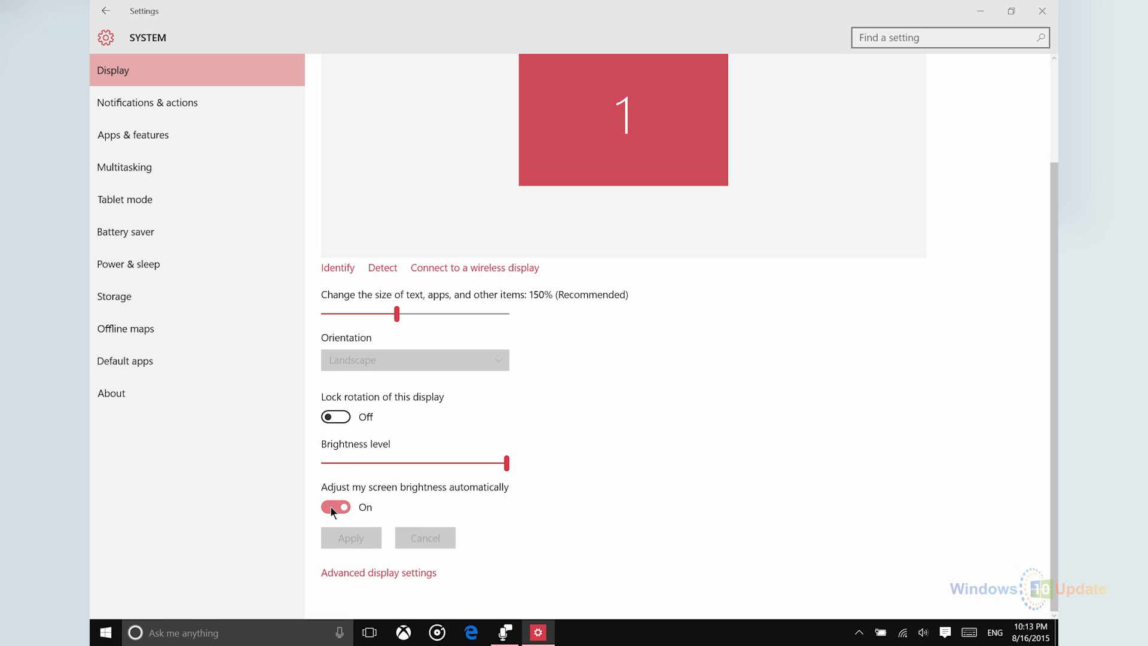
Switch automatic brightness off and dim the brightness slider from 44 to about 18.
left_click(334, 506)
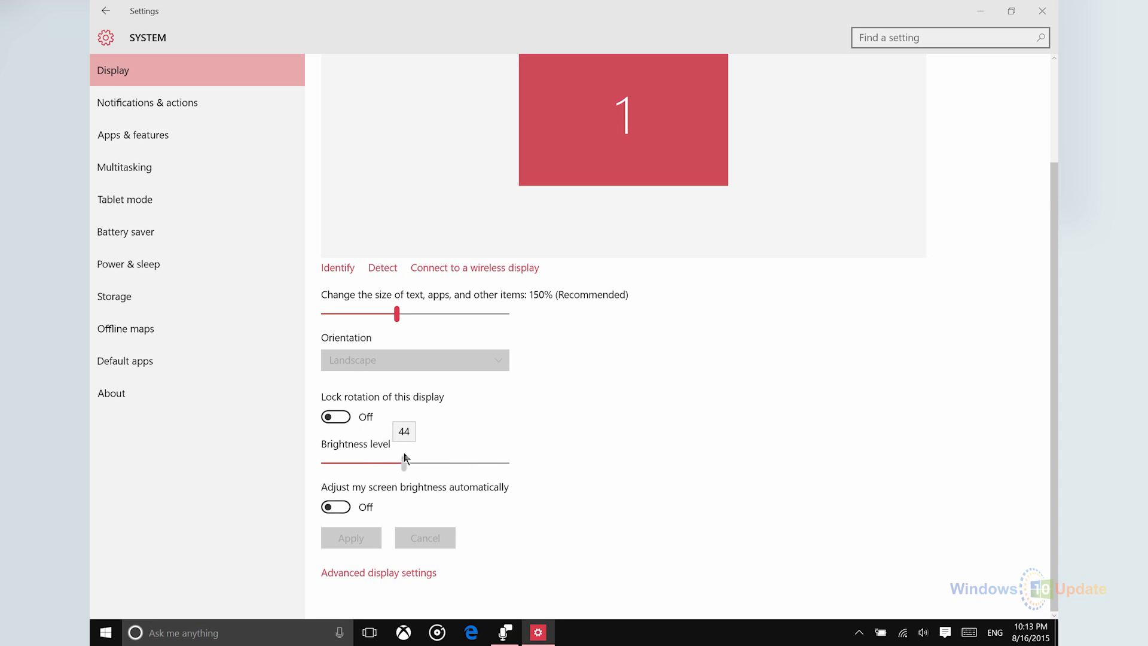
left_click_drag(405, 460, 355, 460)
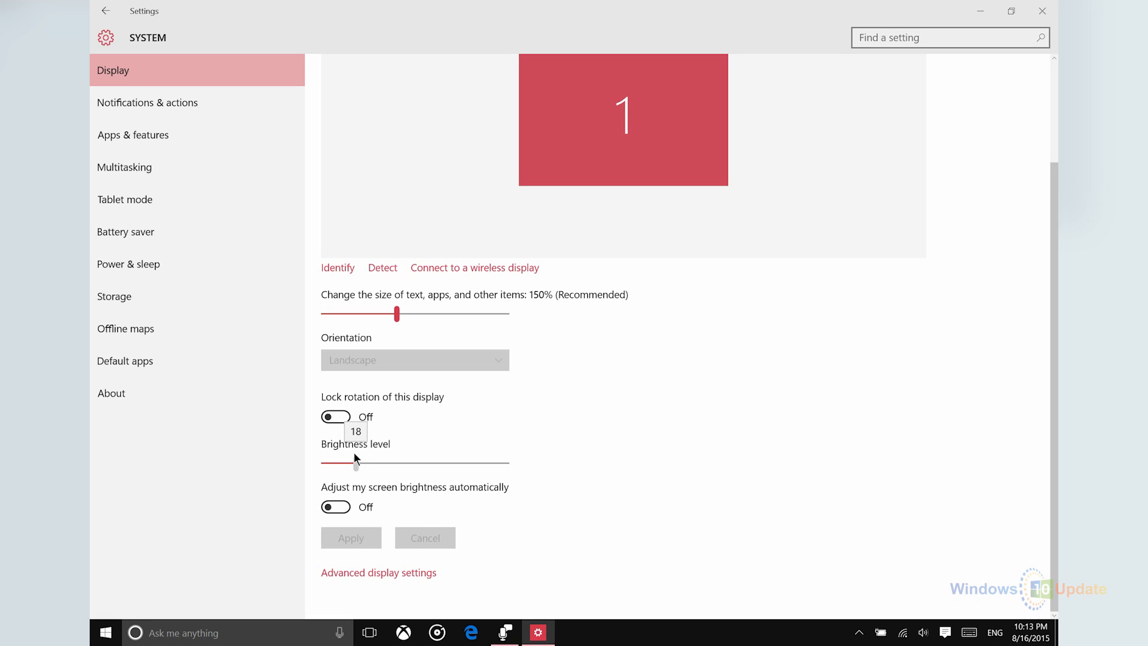
left_click_drag(353, 462, 360, 462)
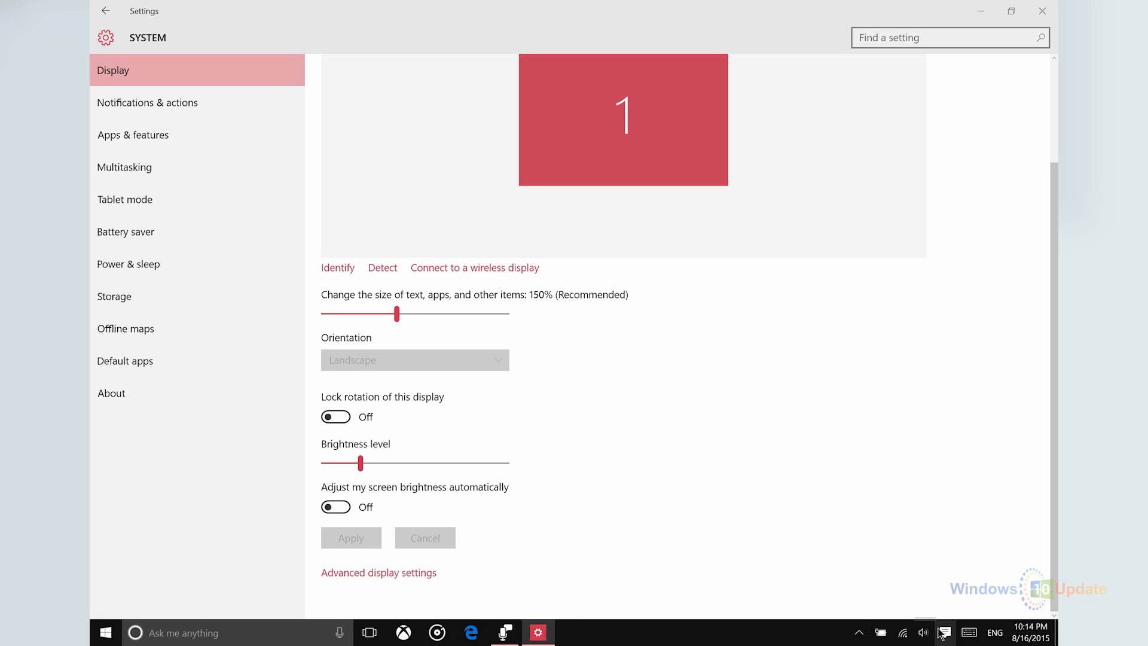
Lower brightness to about a quarter through the Action Center brightness quick action.
left_click(943, 632)
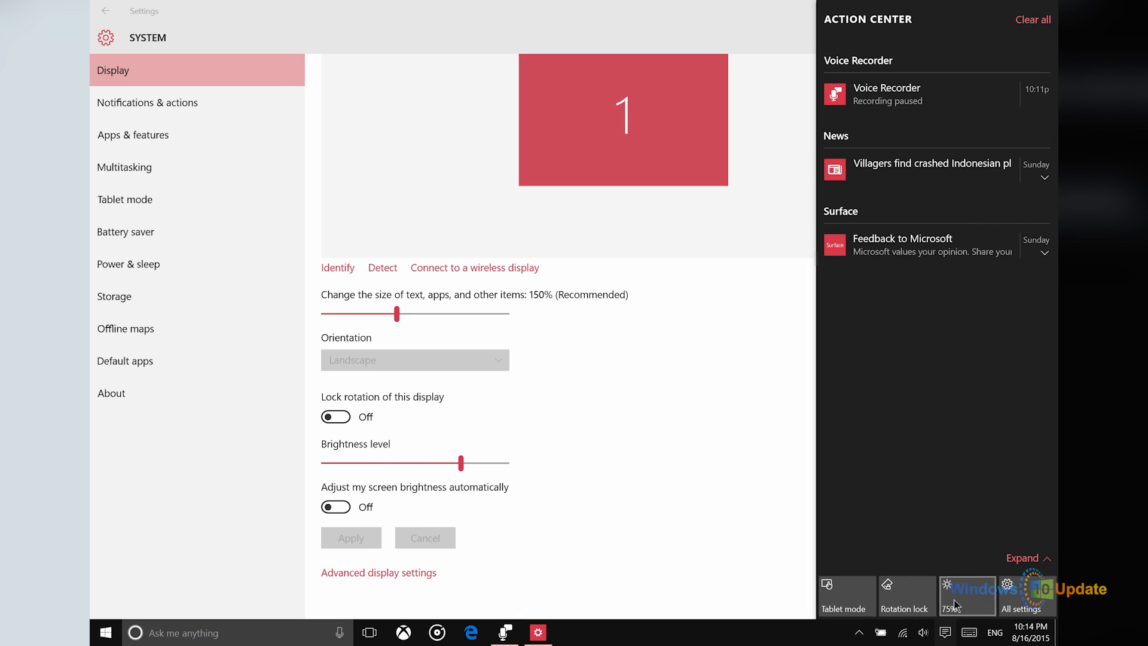
left_click_drag(460, 462, 370, 463)
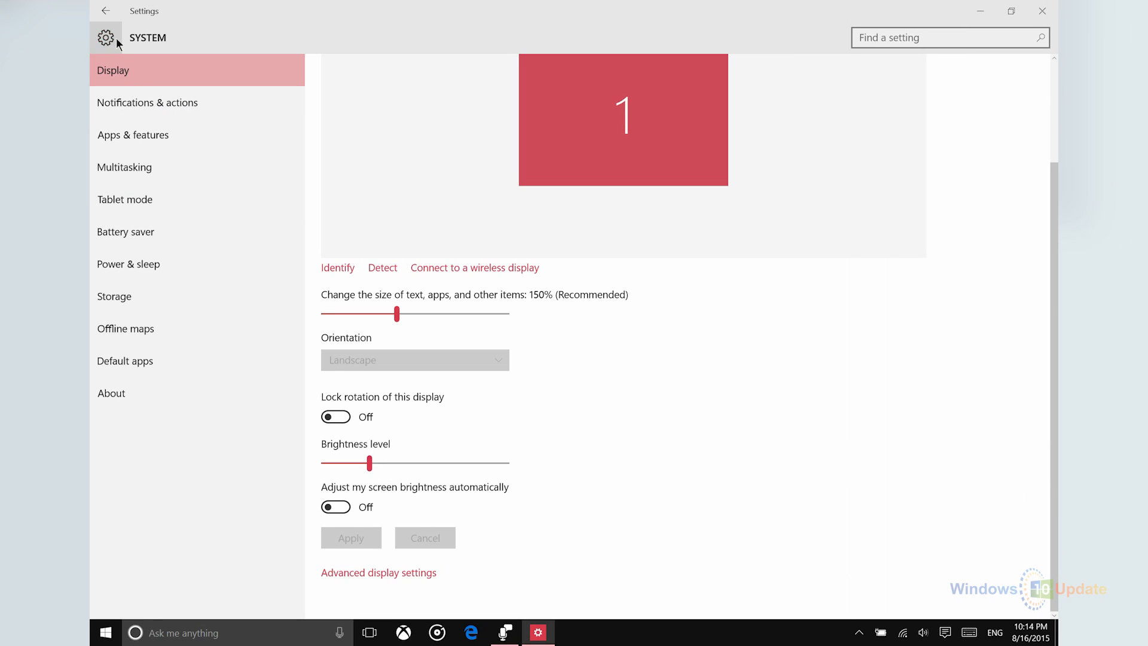
Drag the Brightness level slider up to 55, then release it at 25.
left_click_drag(370, 463, 402, 462)
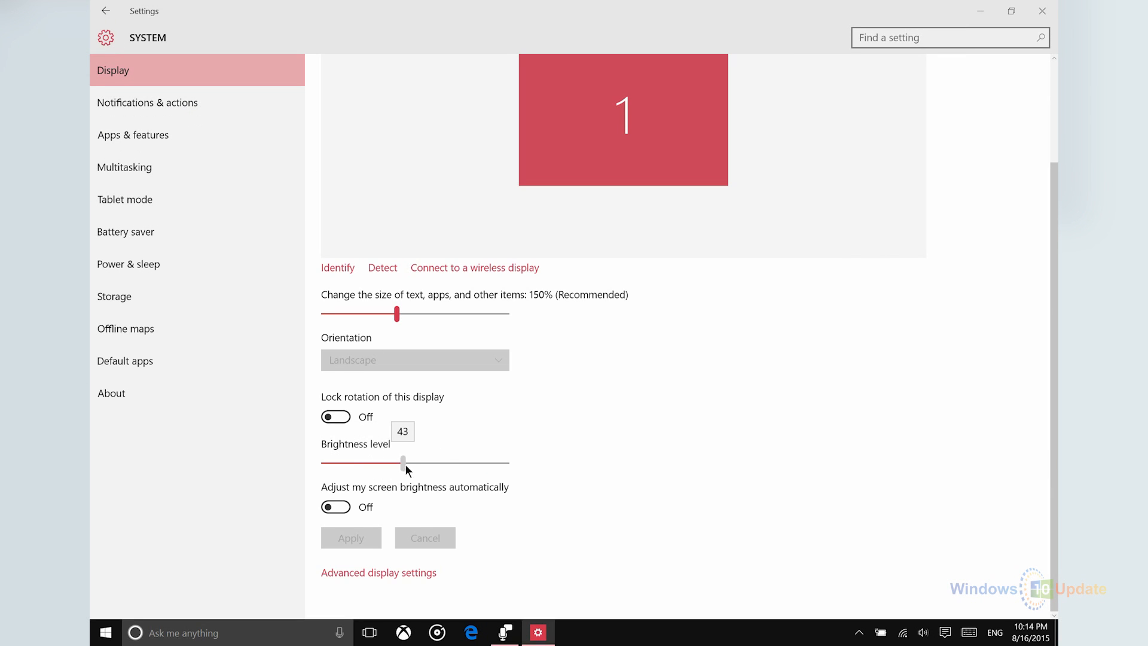
left_click_drag(401, 461, 427, 461)
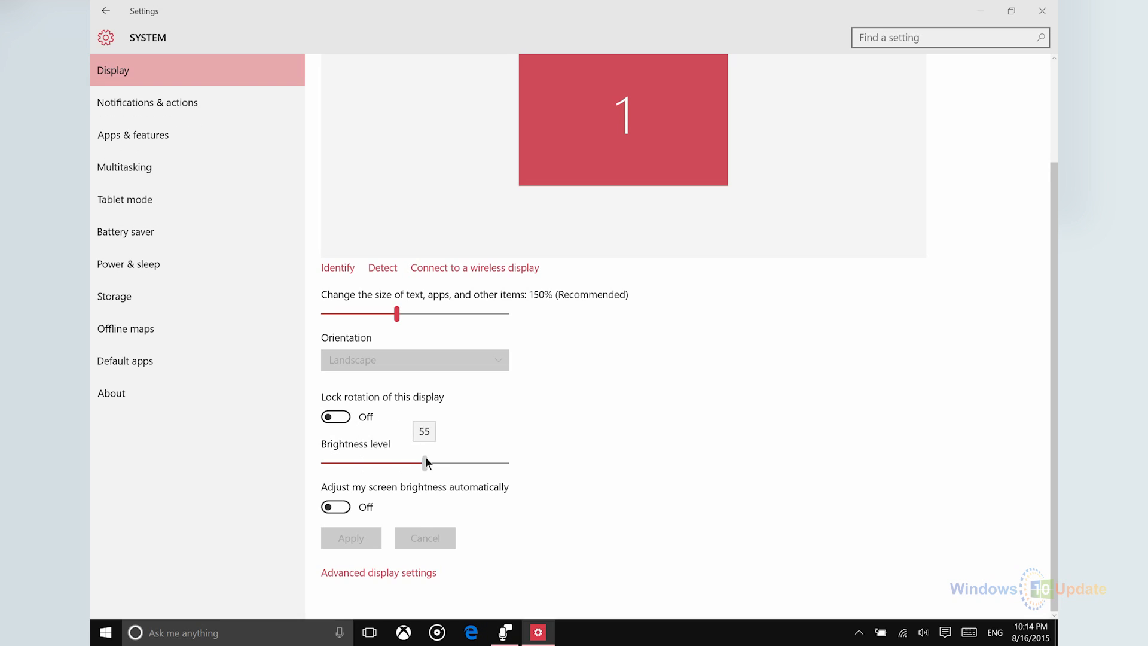
left_click_drag(427, 462, 371, 462)
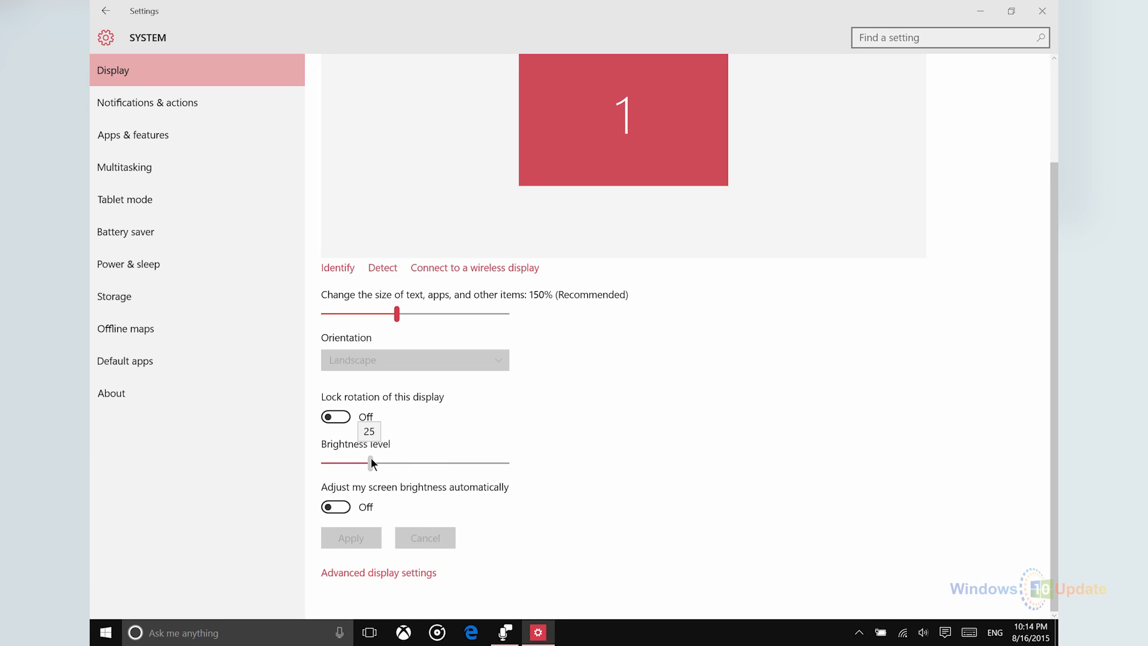